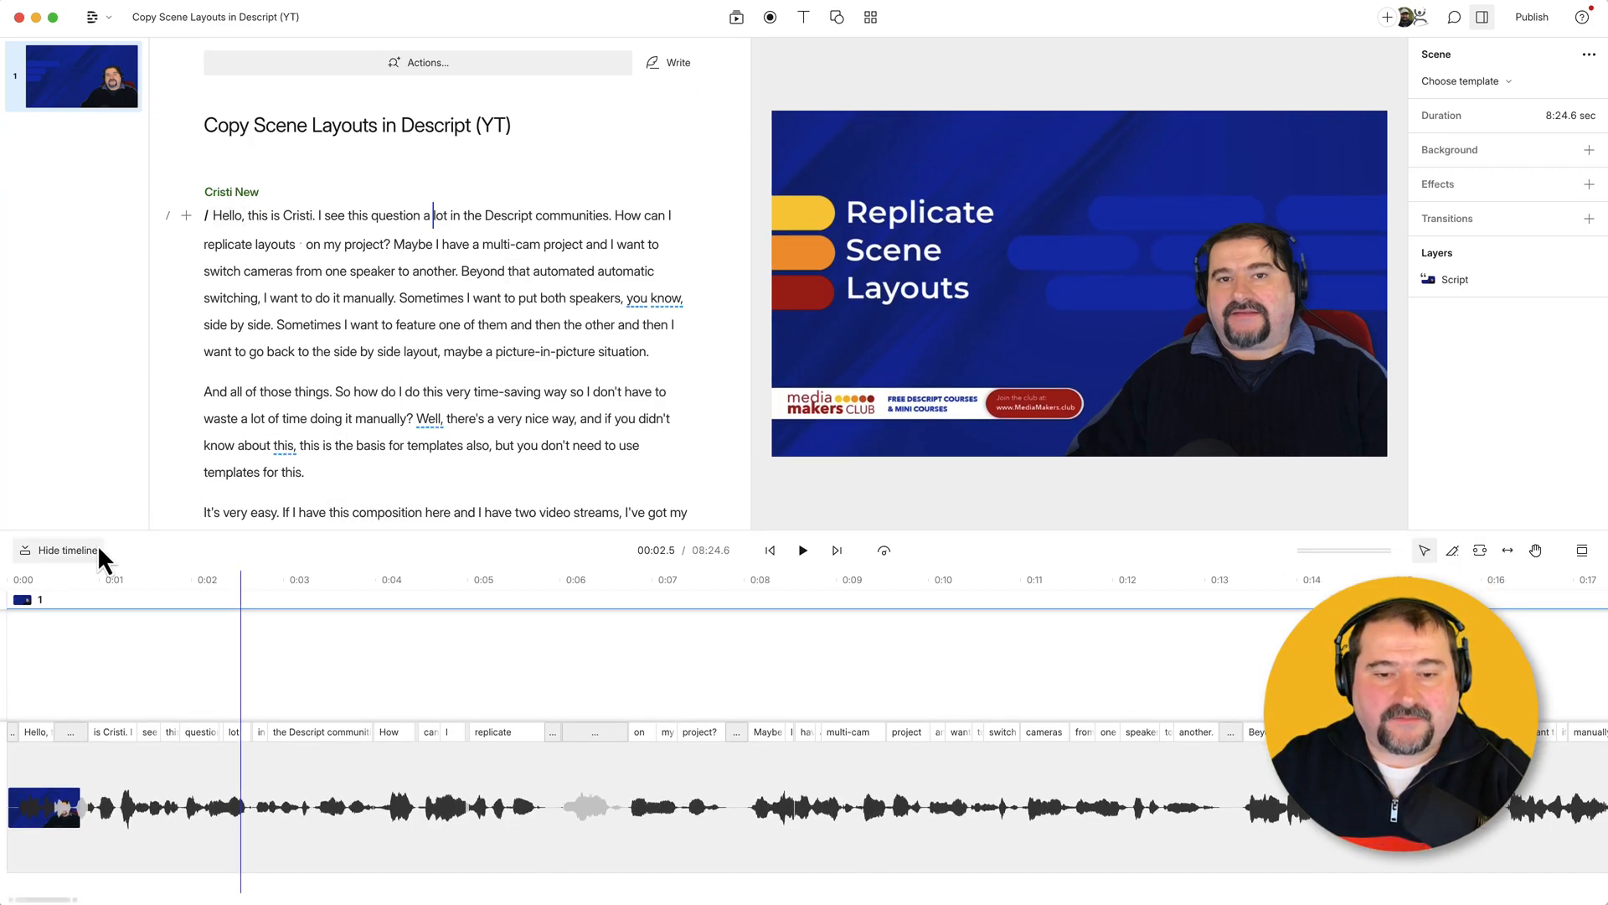
Step: Place Sunset Twang (Waves 2) - Acoustic.wav on the timeline at 0:00 above the speech
left_click(65, 550)
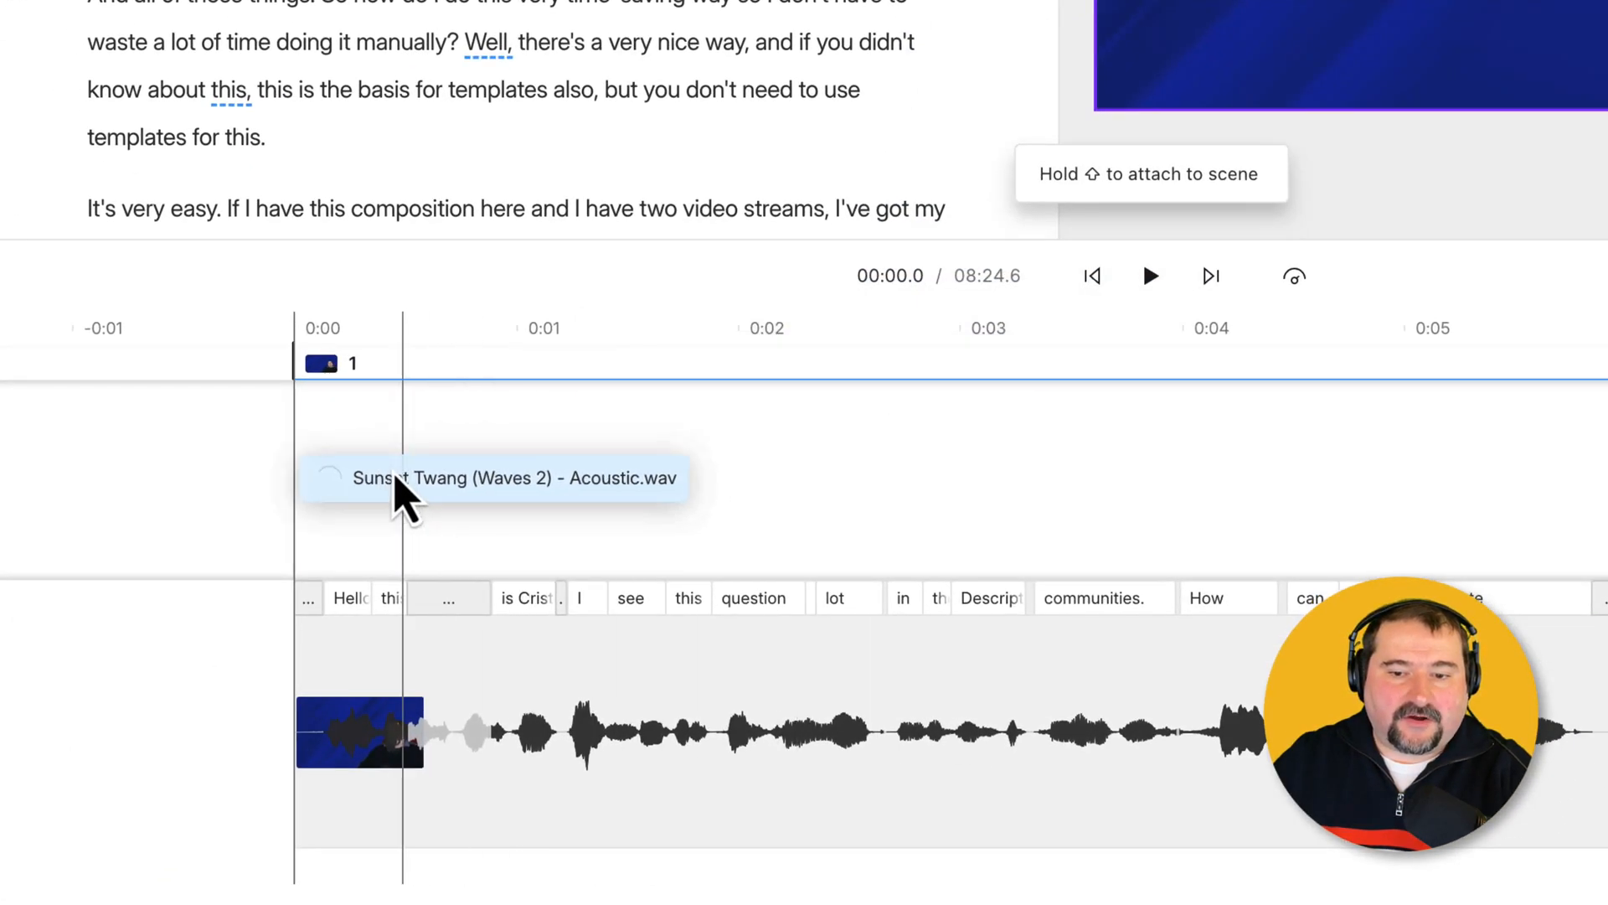
left_click_drag(401, 477, 303, 482)
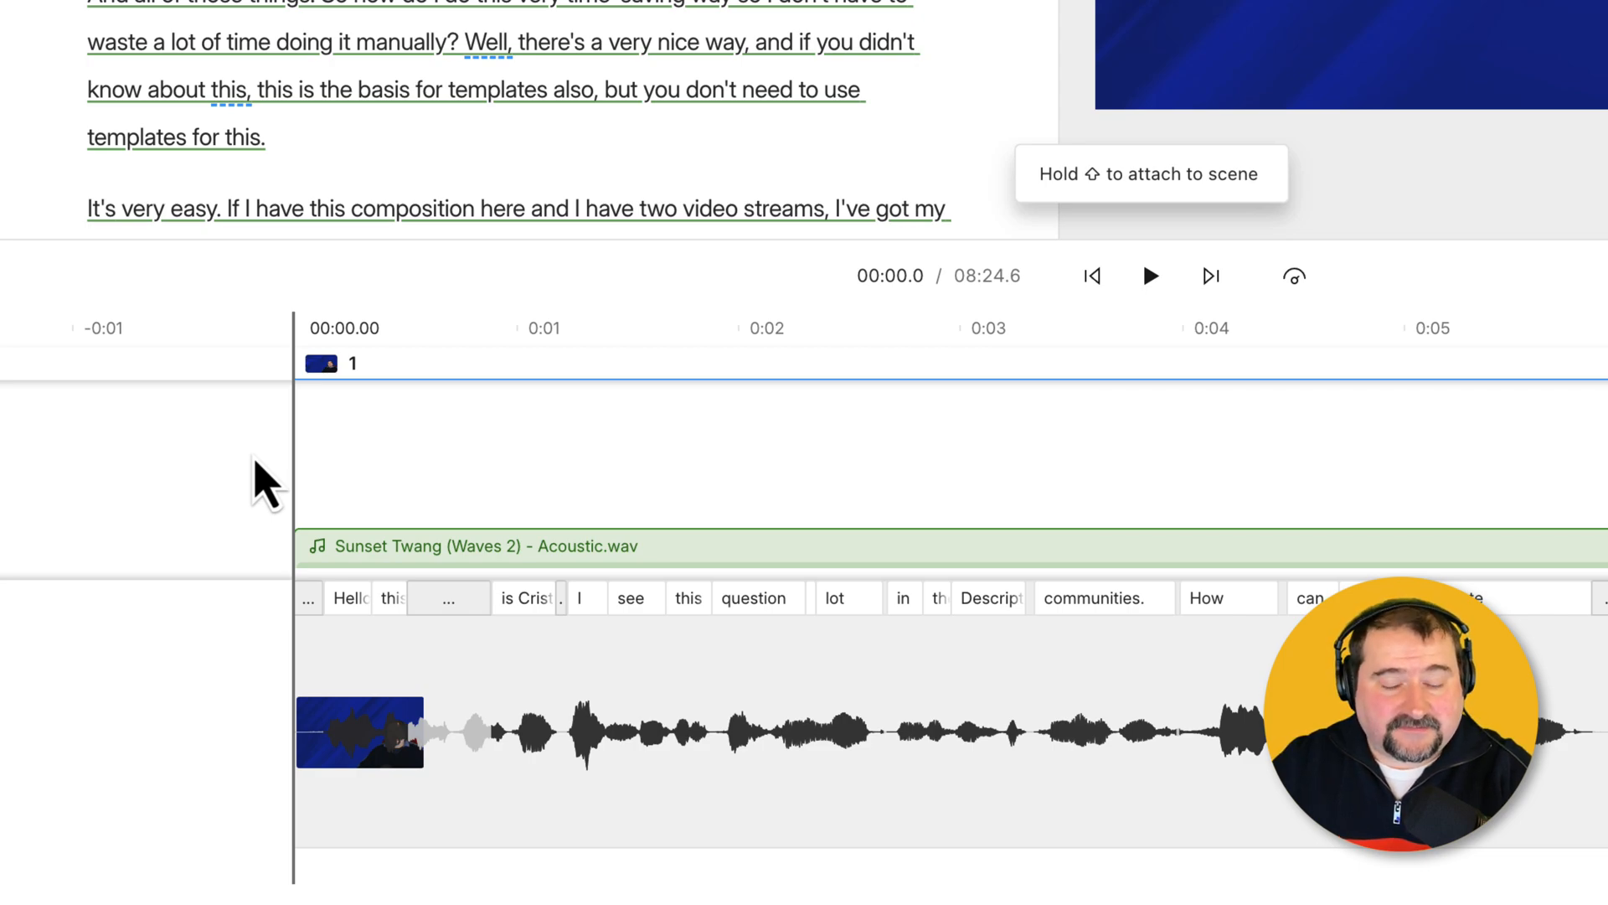
left_click(1151, 276)
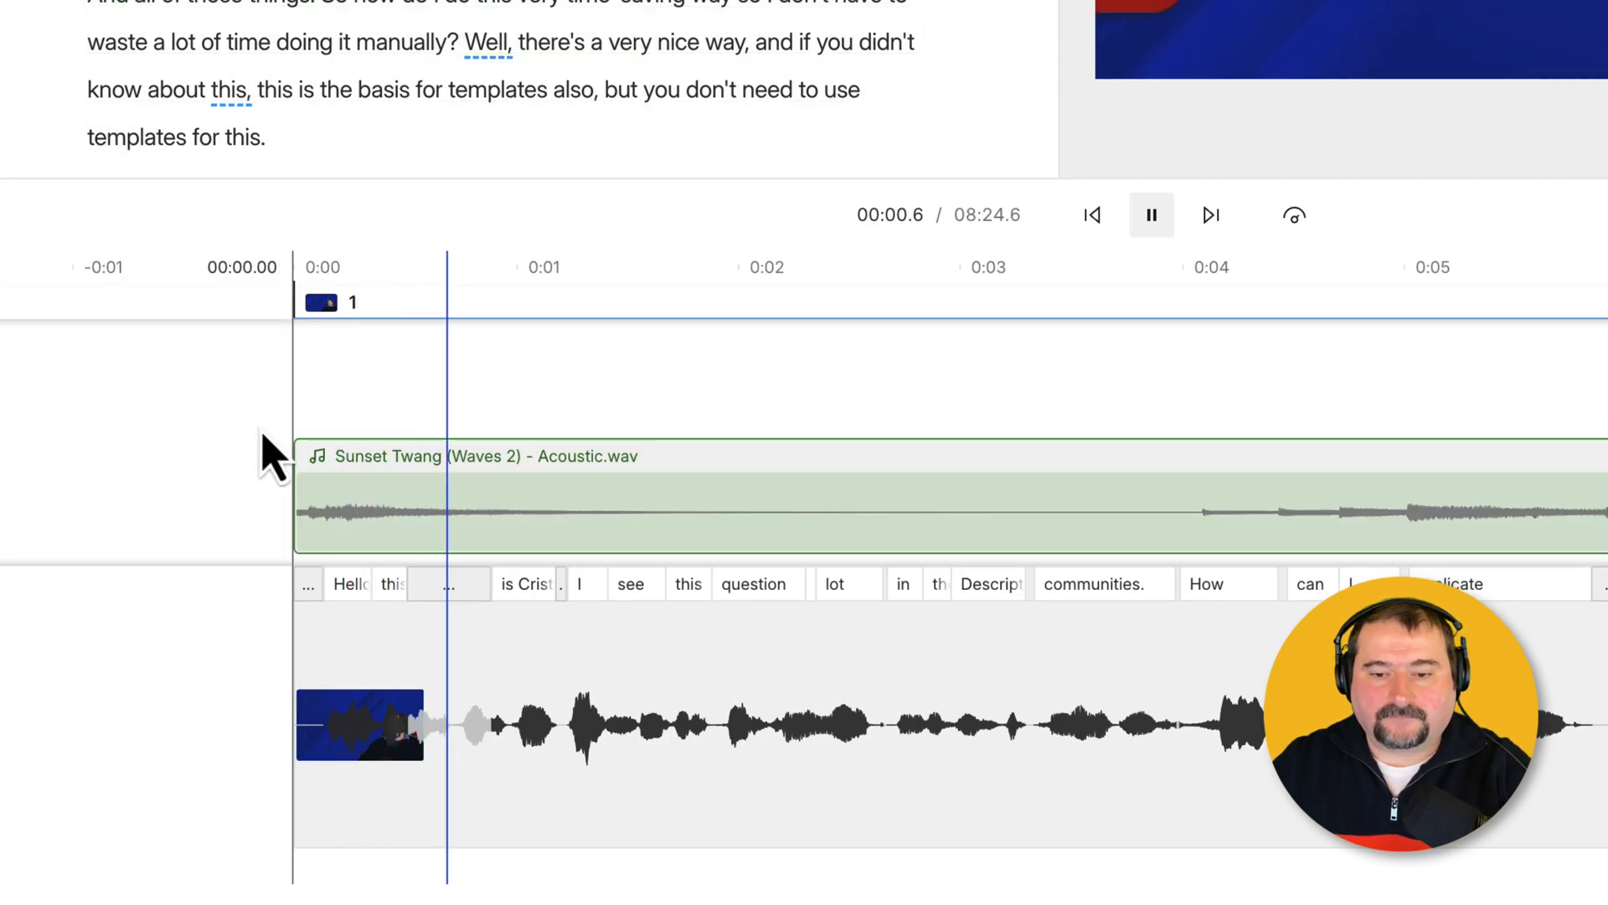
left_click(1151, 216)
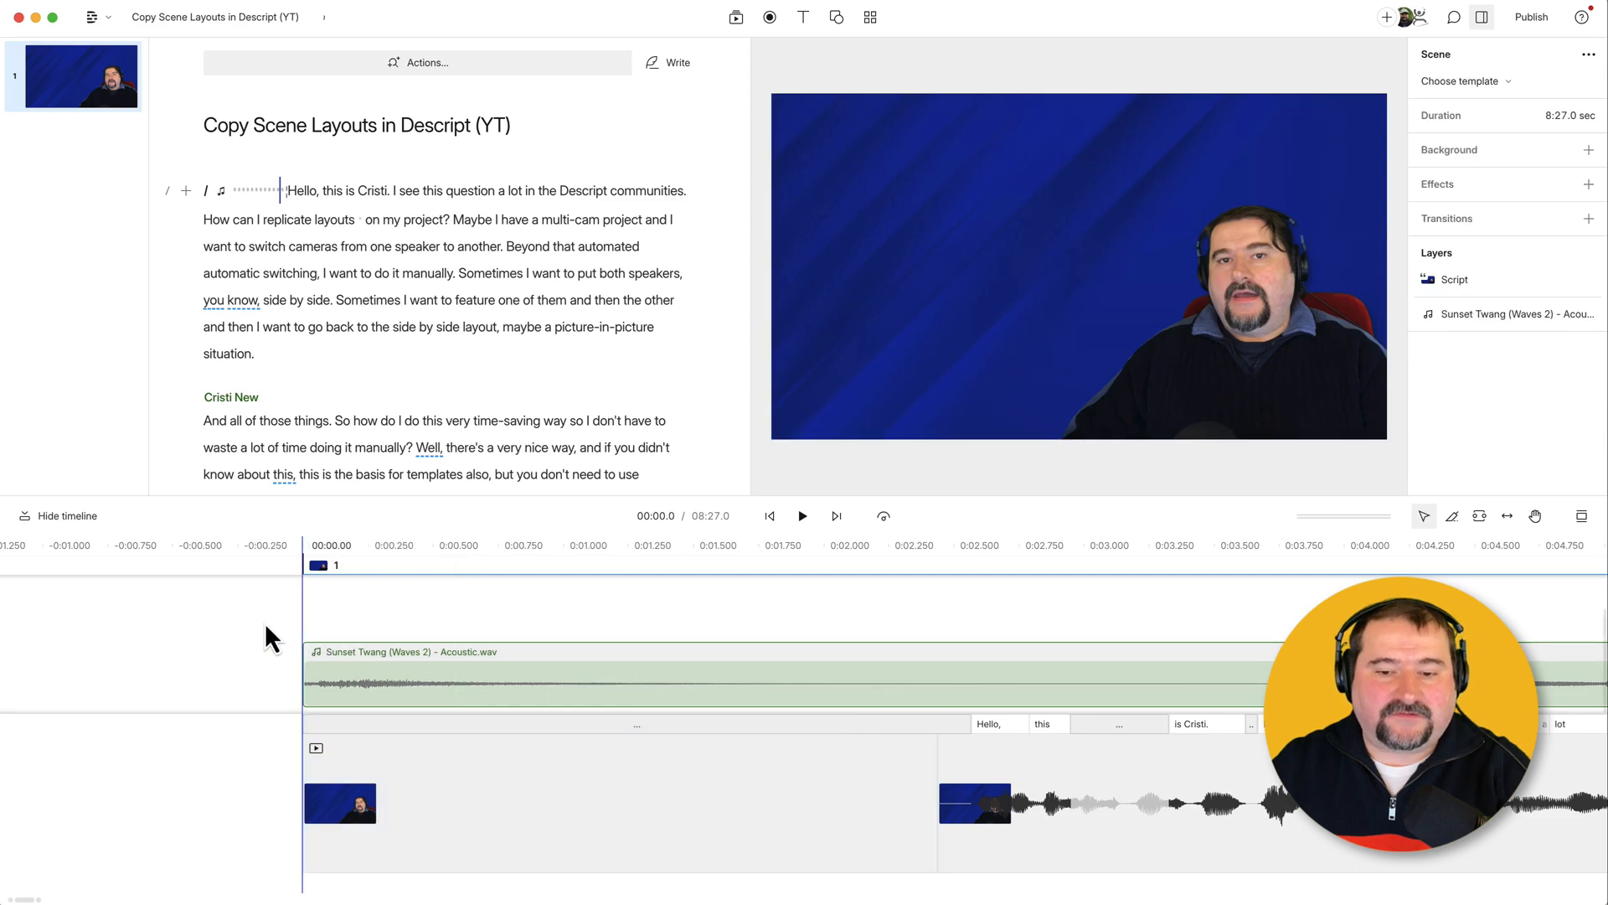
Step: Play back the start briefly to check the music-only intro, then stop
left_click(803, 516)
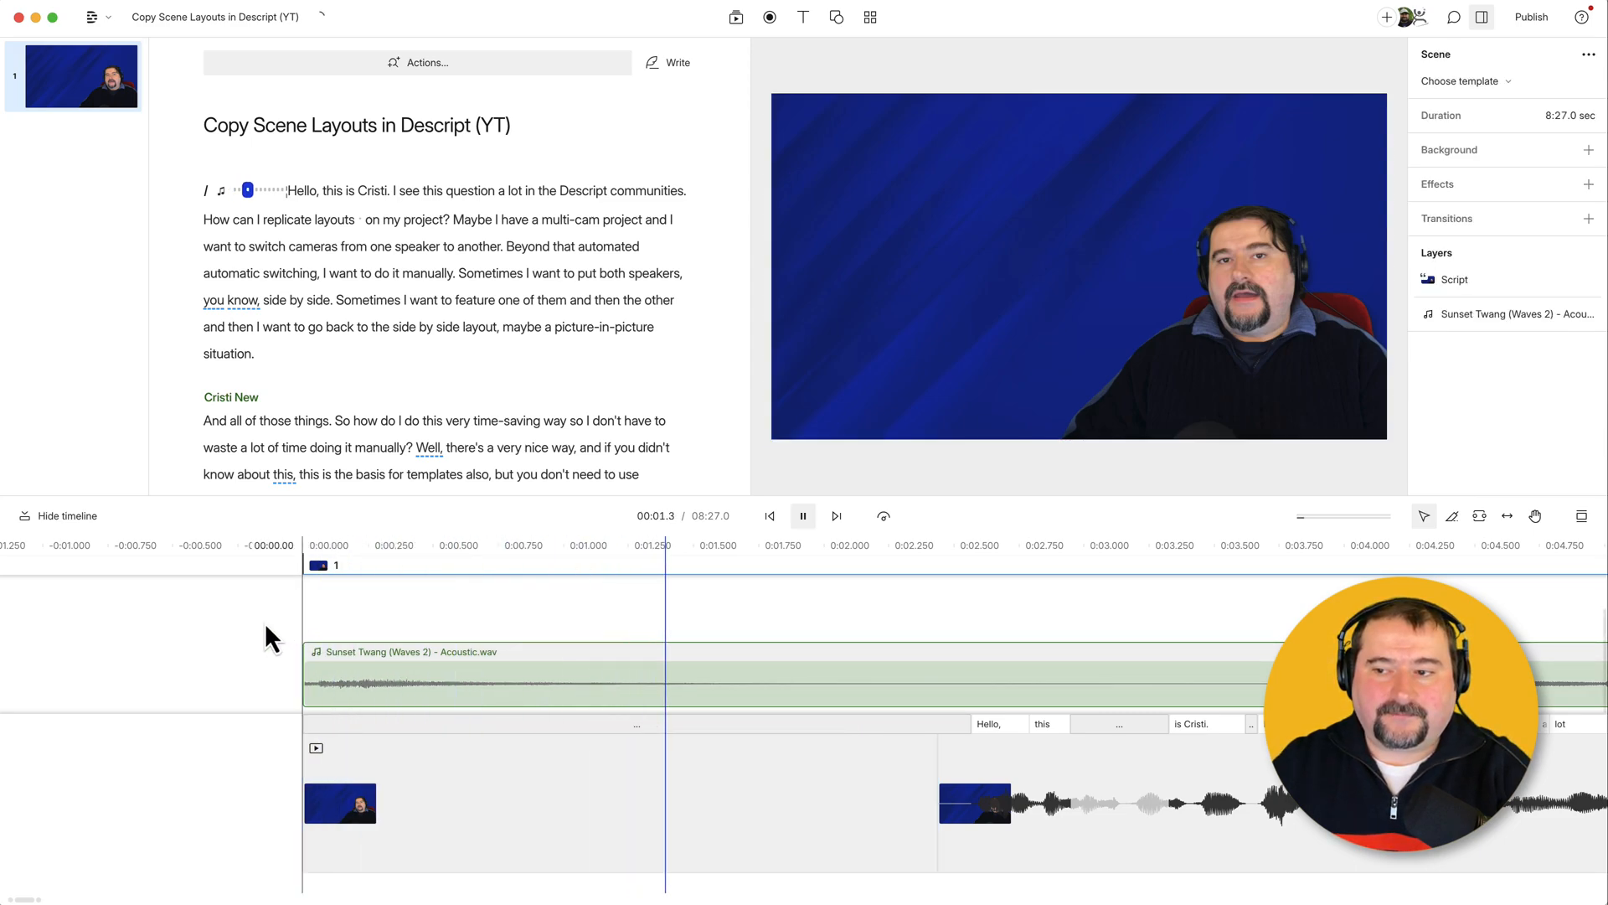
left_click(803, 515)
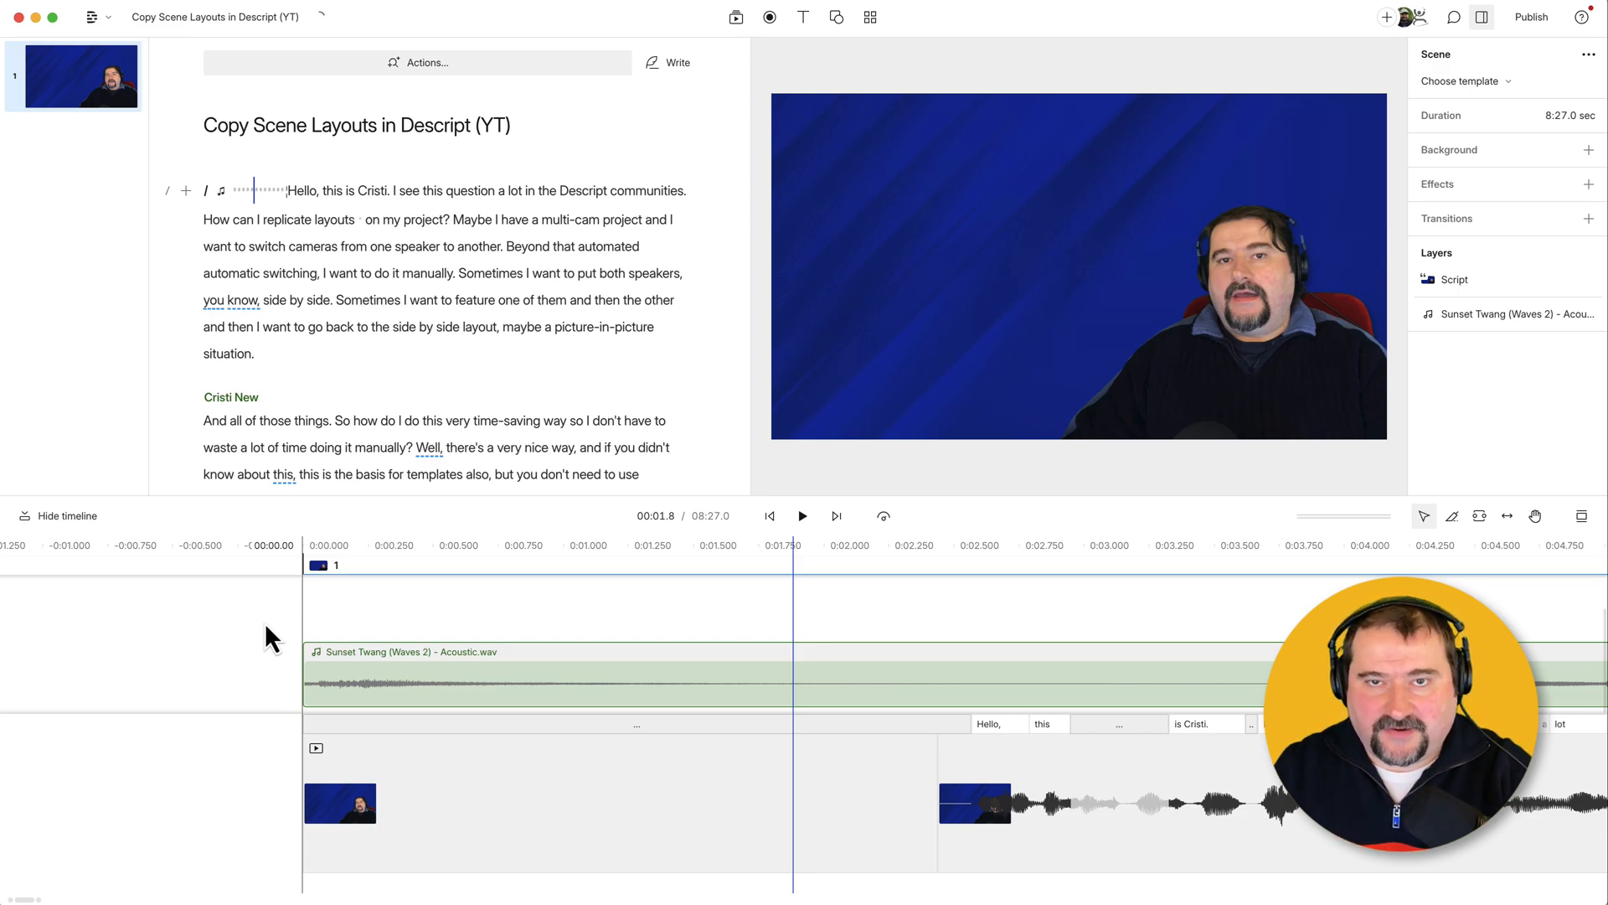
mouse_move(323, 628)
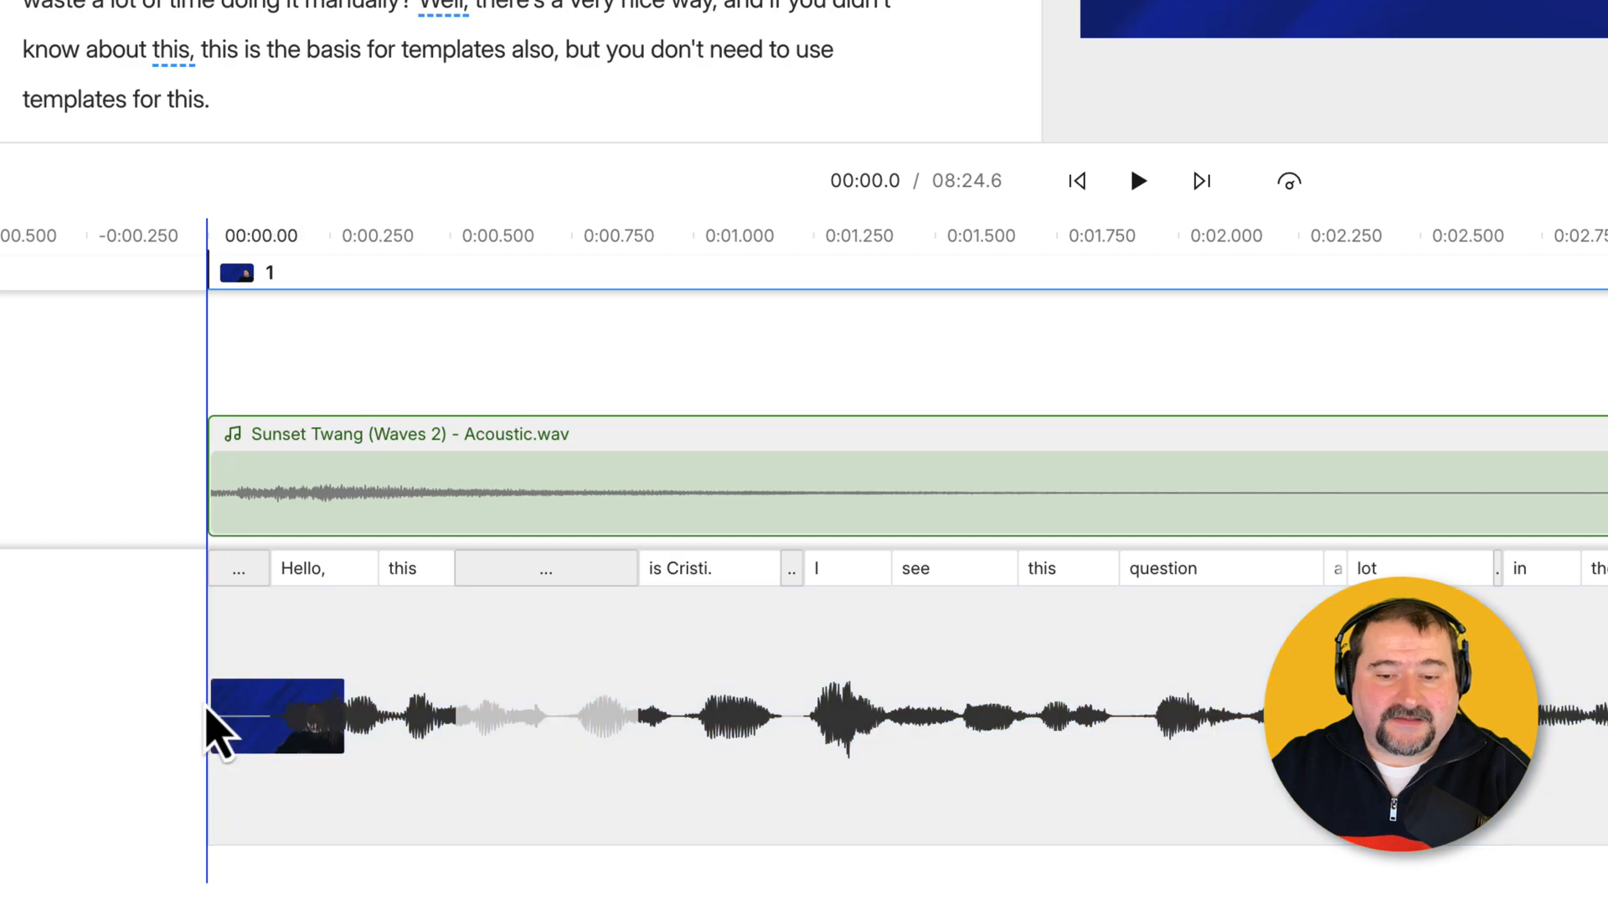
Step: Bring up the context menu for the speech clip on the timeline
right_click(251, 727)
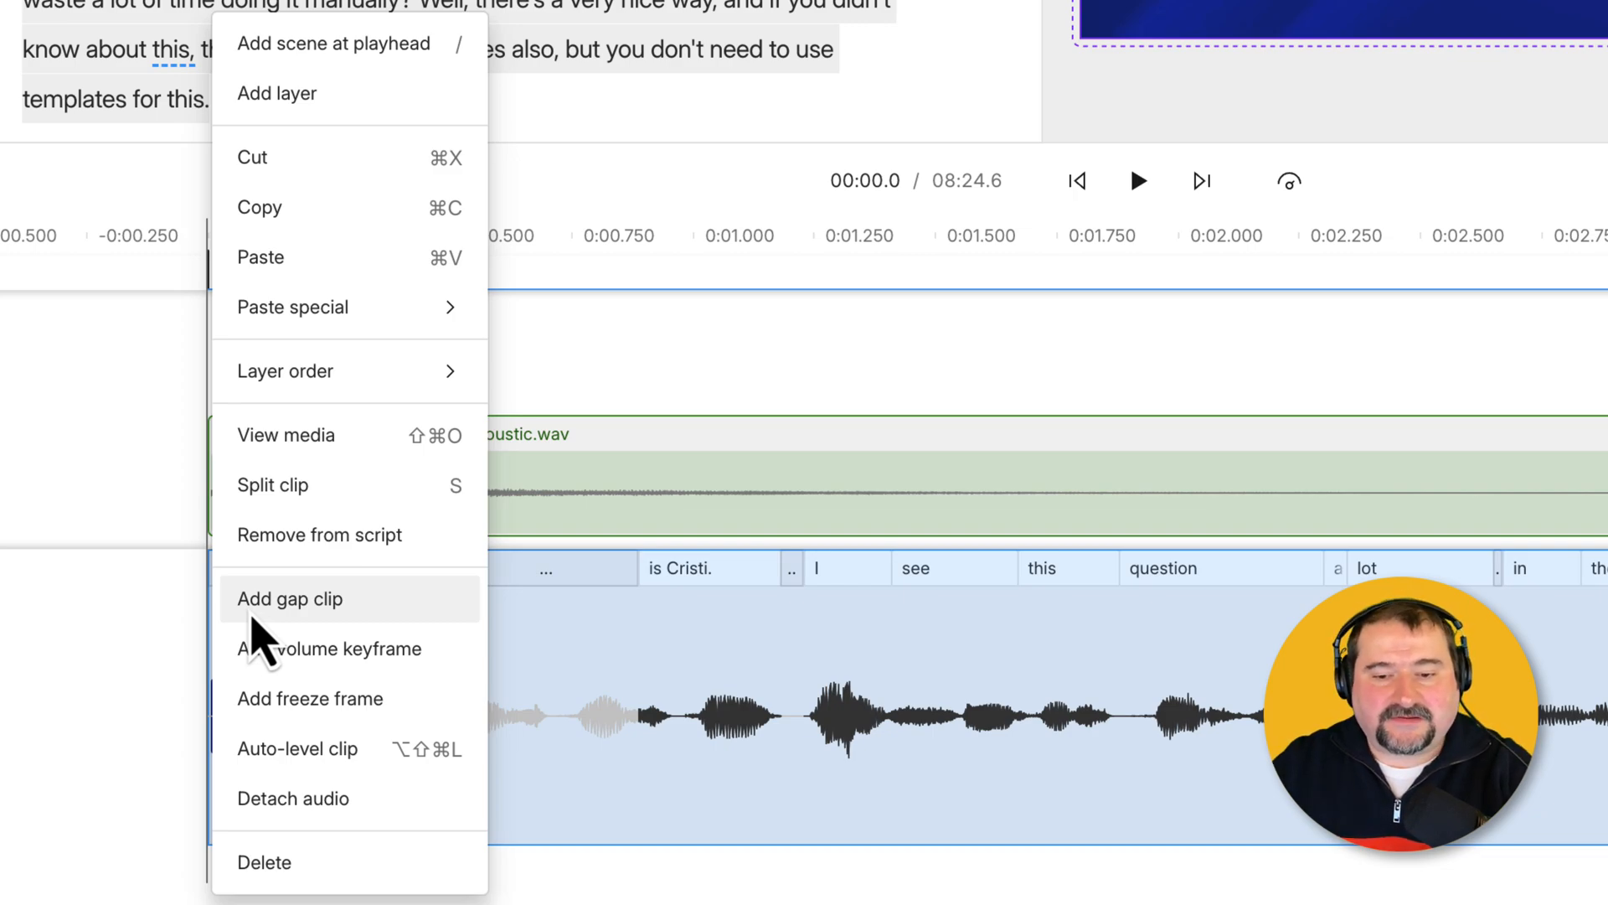
Step: Add a gap clip before the speech and stretch it to 2.0 seconds
left_click(290, 599)
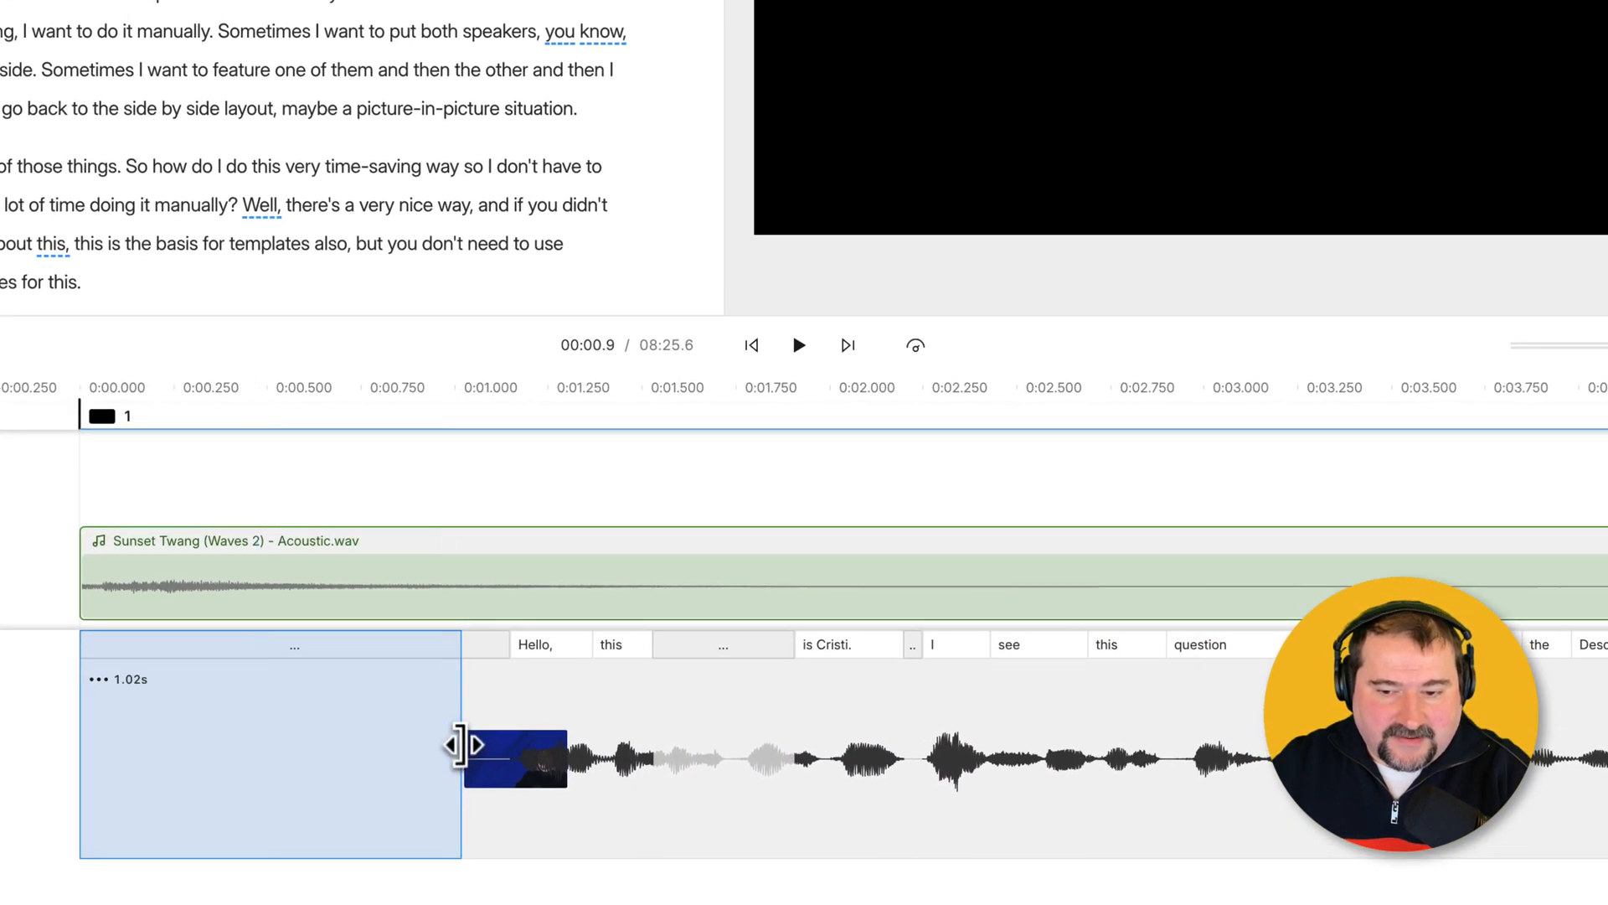
left_click_drag(460, 744, 675, 744)
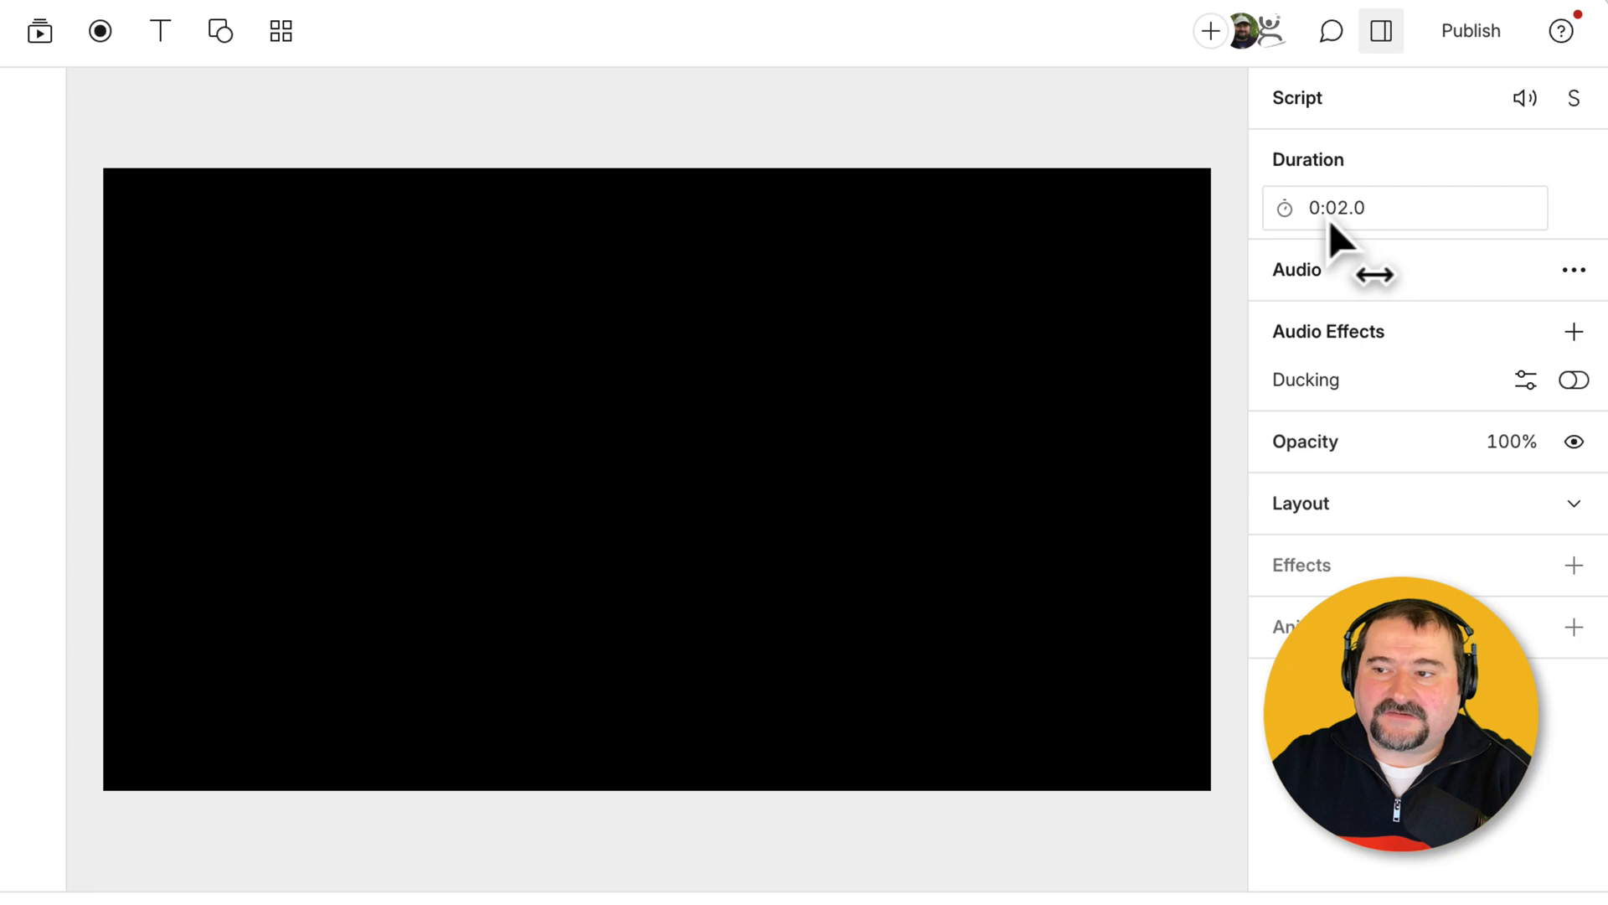
Step: Set the gap clip duration to 0:10.0, extending the project to 8:34.6
left_click(1405, 208)
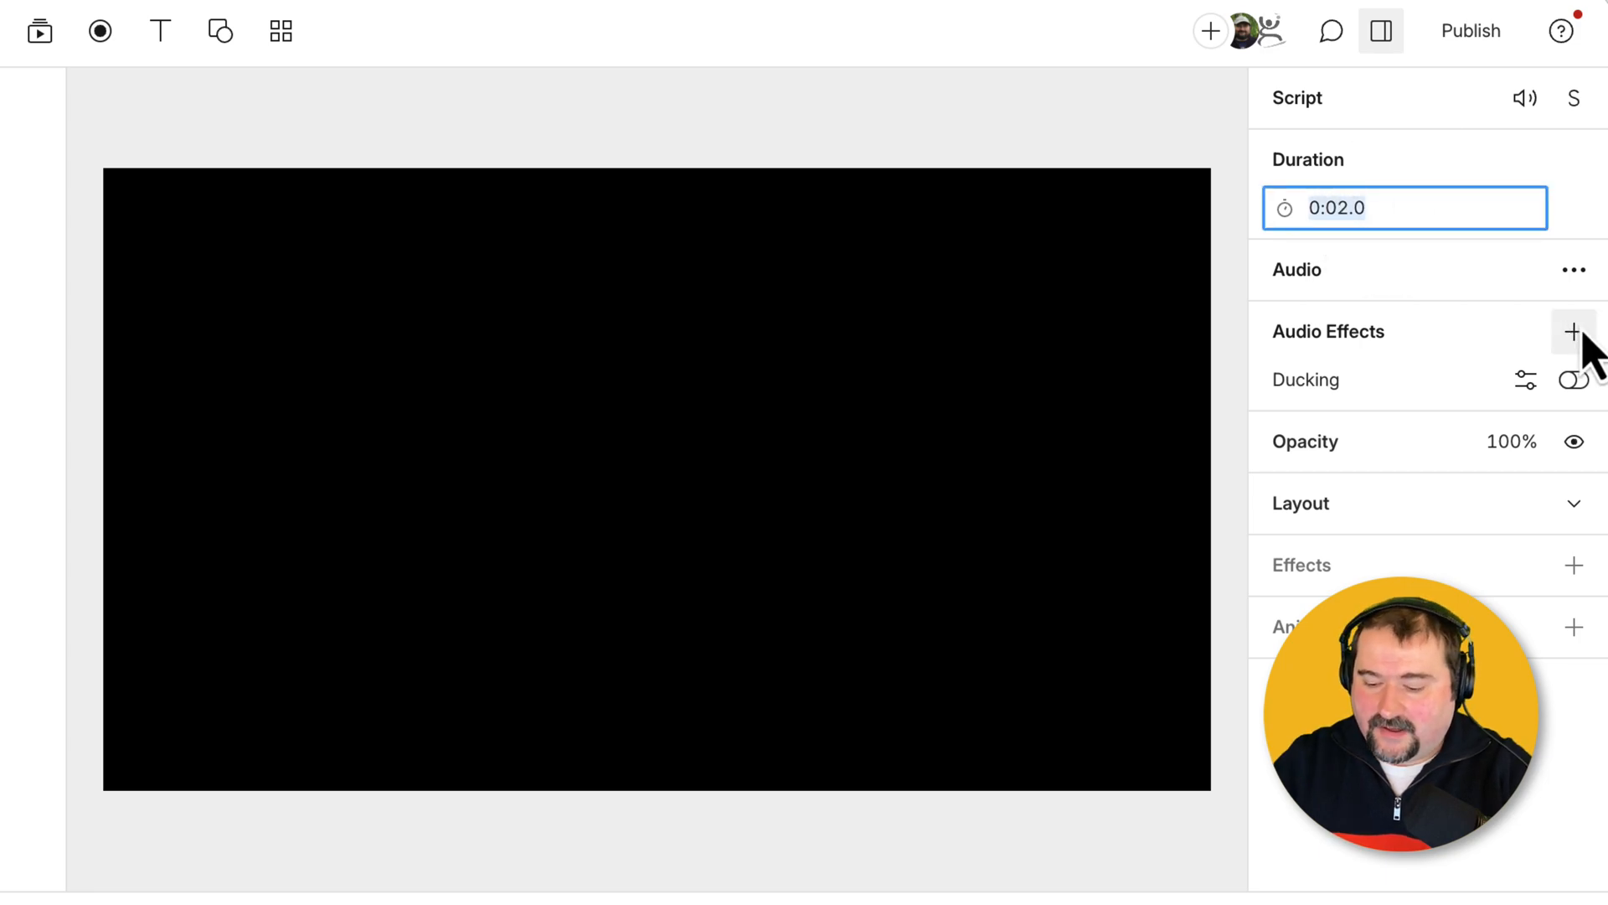
type("0:10.0")
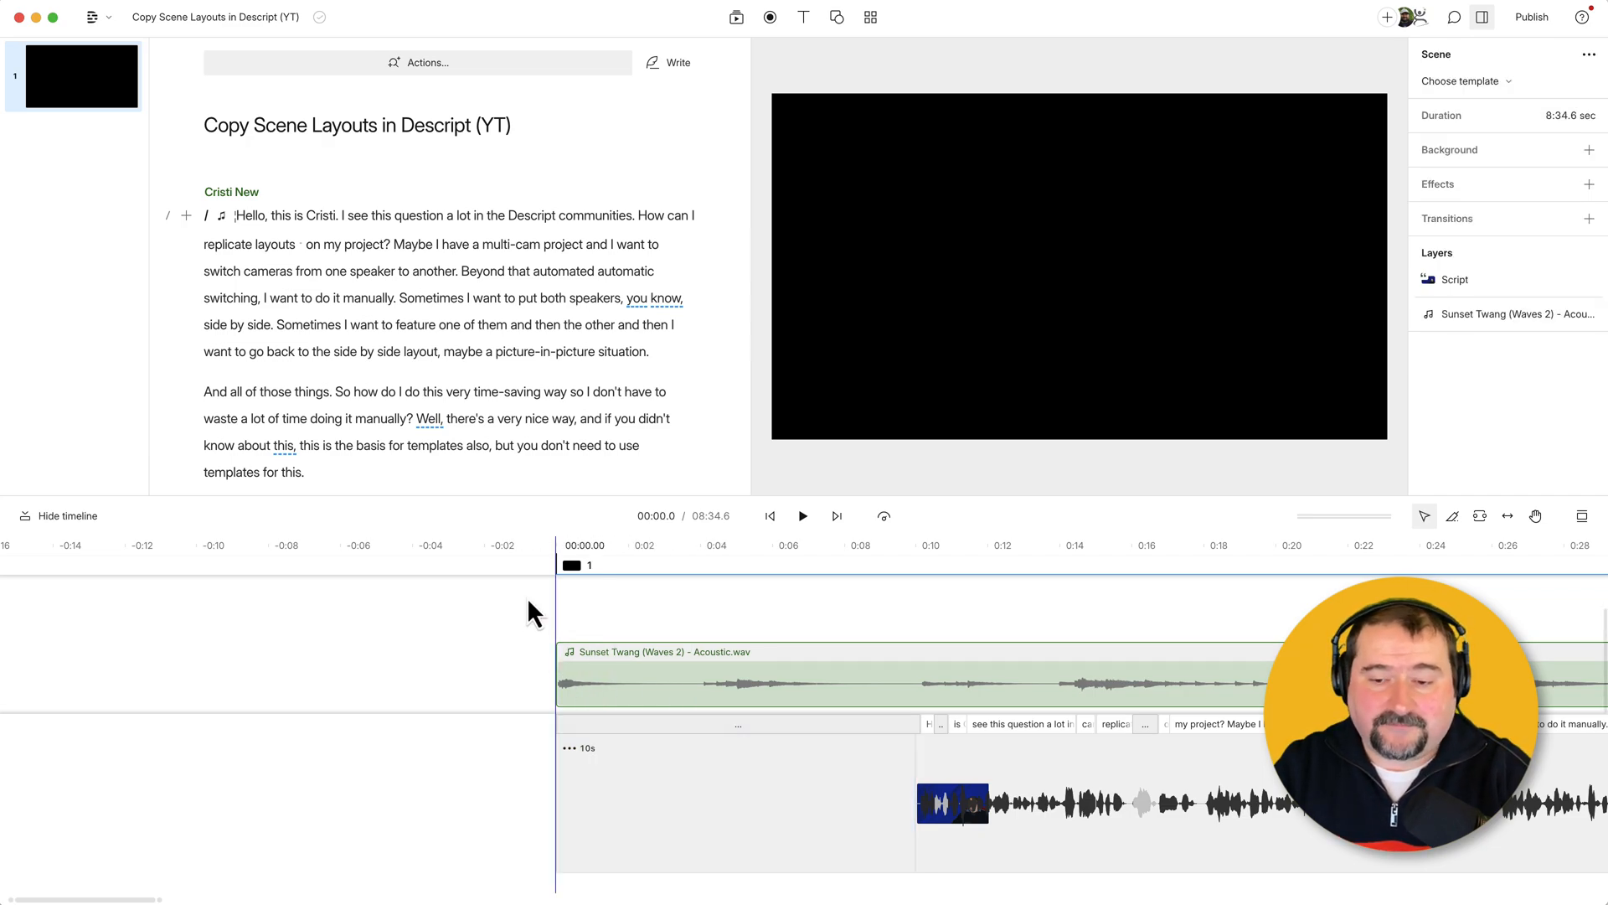
left_click(803, 515)
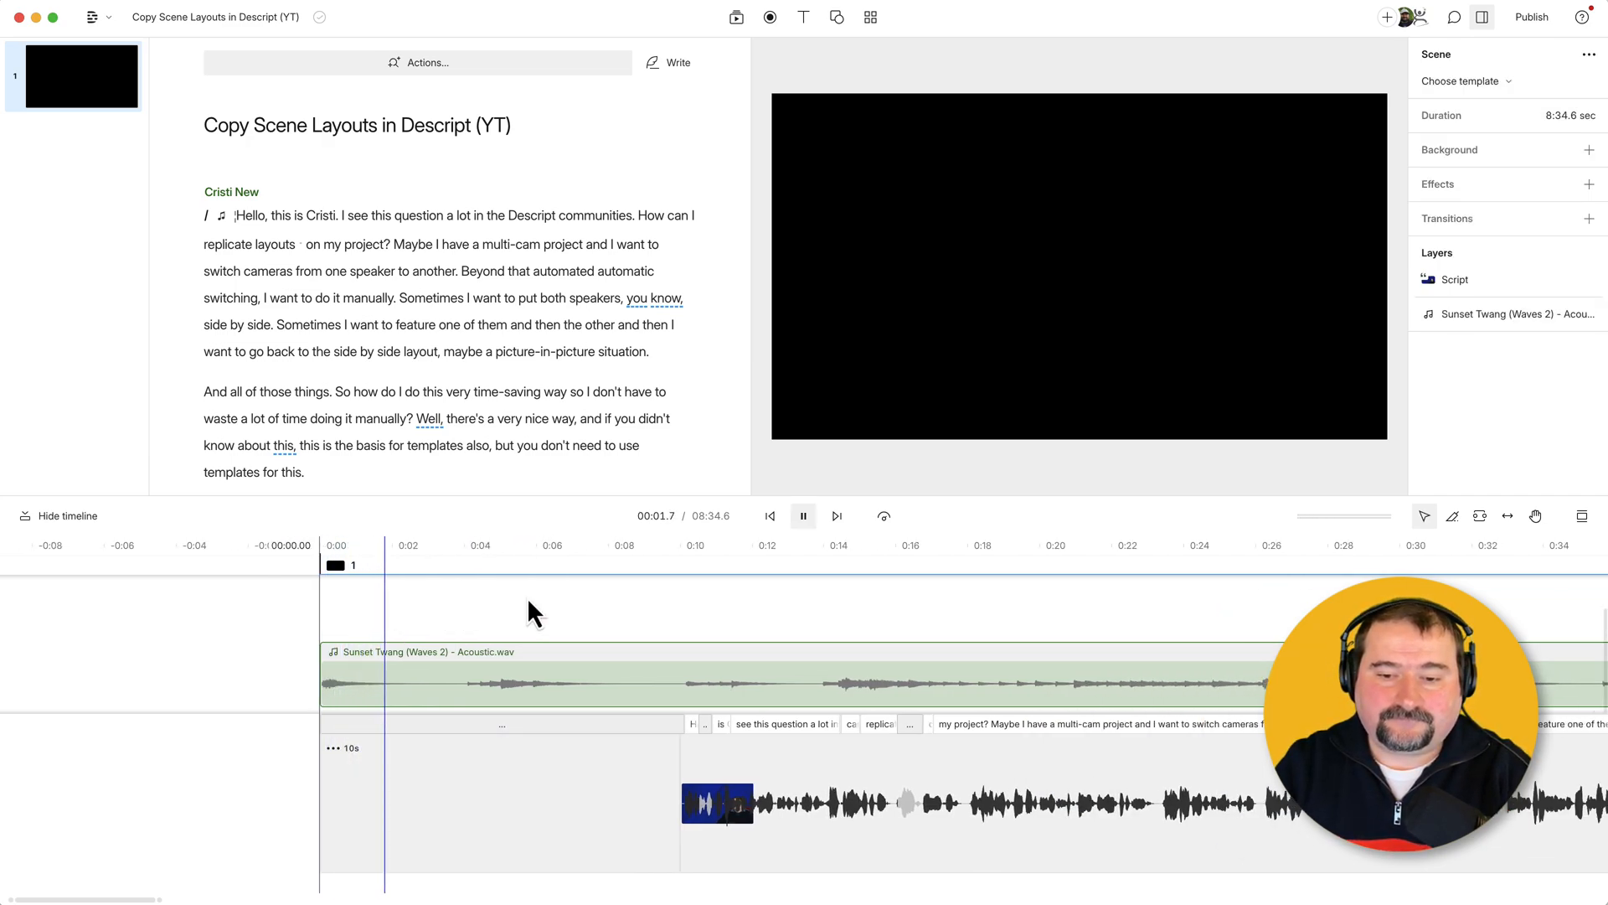
left_click(803, 515)
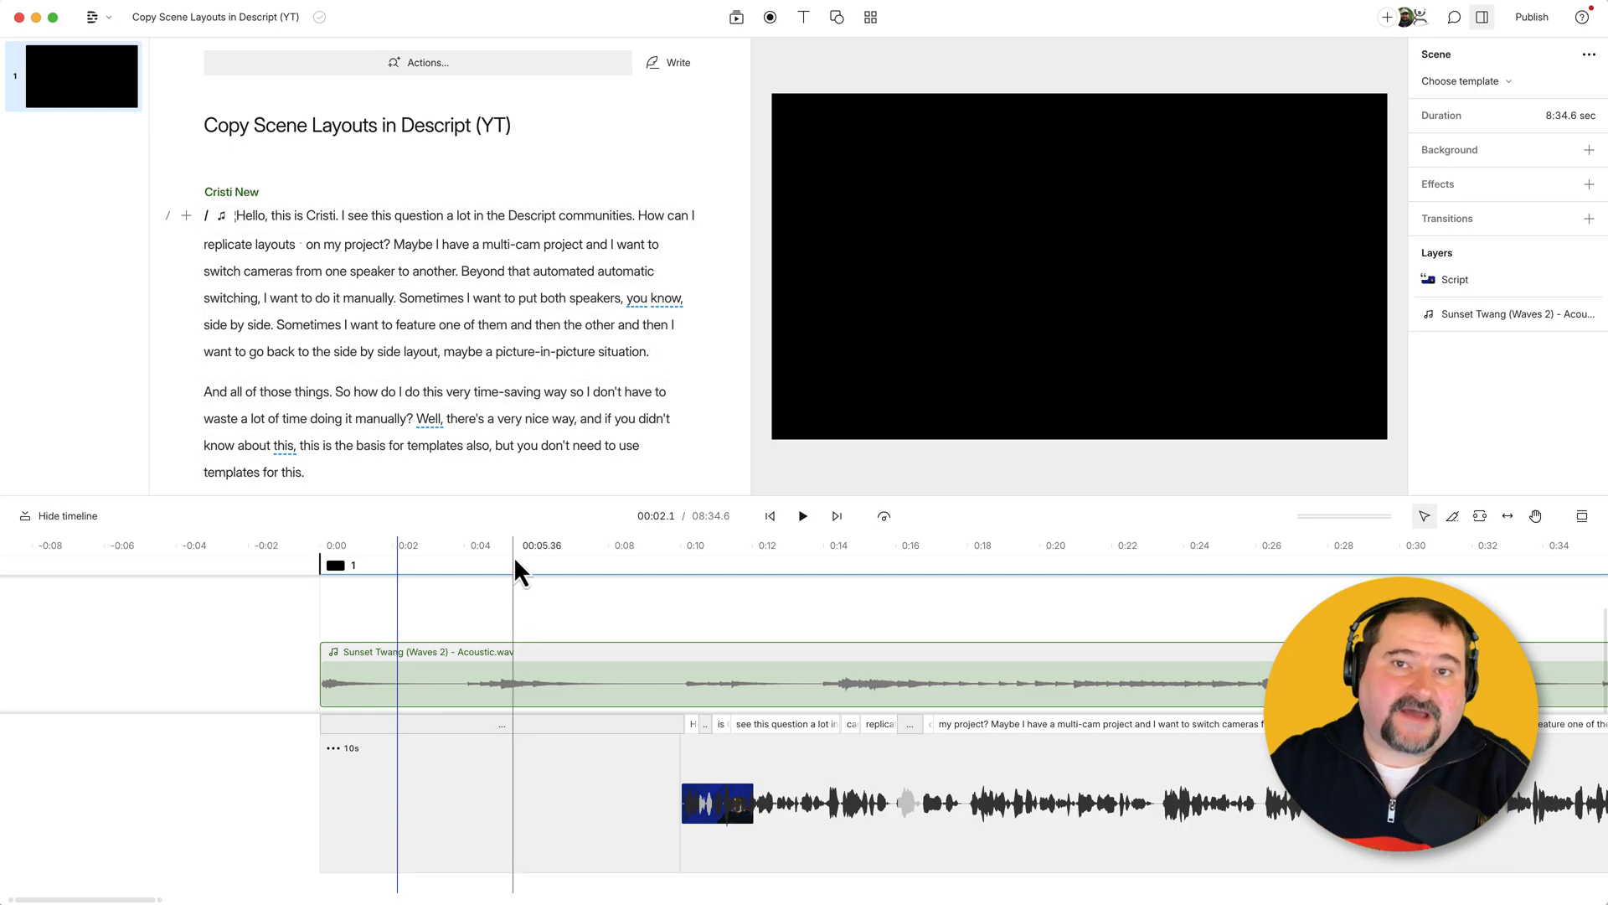